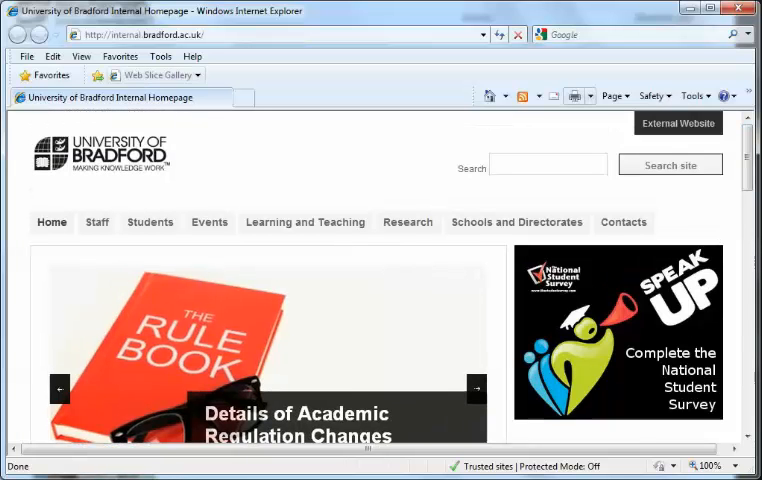
- Follow the Library link from the internal homepage's right-hand links list
{"action": "scroll", "scroll_direction": "down", "scroll_amount": 3}
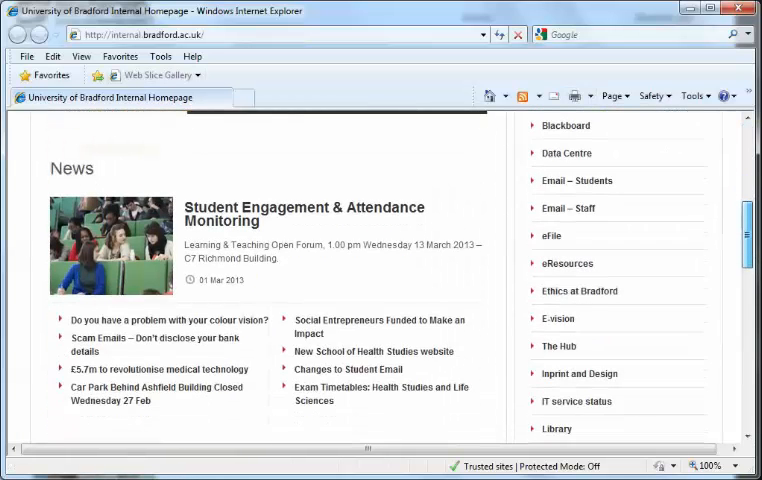
{"action": "scroll", "scroll_direction": "down", "scroll_amount": 3}
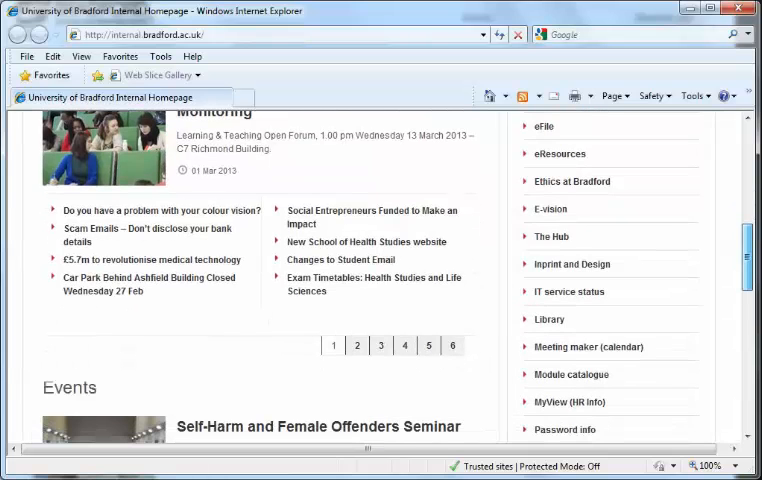
{"action": "left_click", "coordinate": [548, 320]}
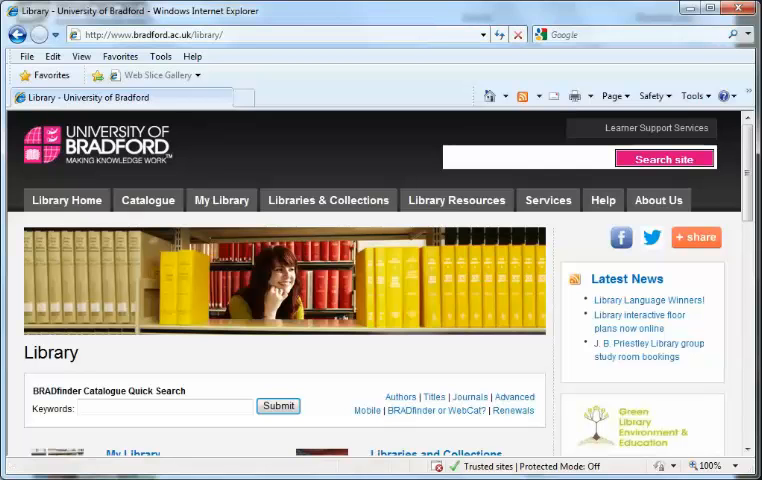
- Run a BRADfinder Quick Search for the keywords 'Thomson one banker'
{"action": "left_click", "coordinate": [164, 408]}
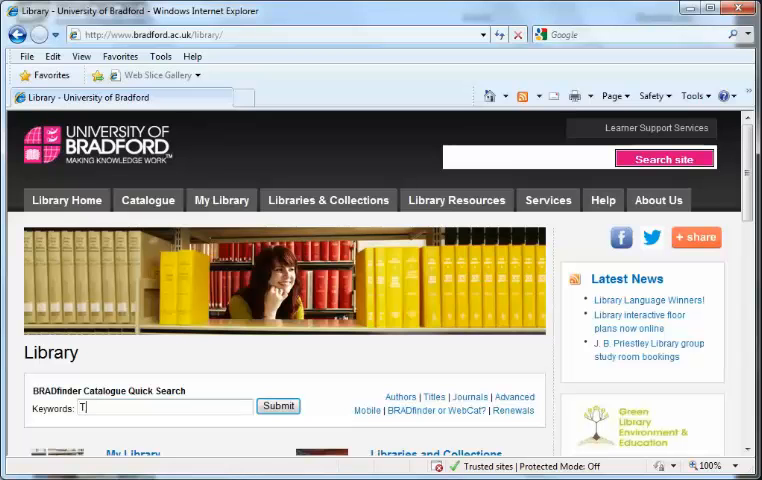
{"action": "type", "text": "Thomson one banker"}
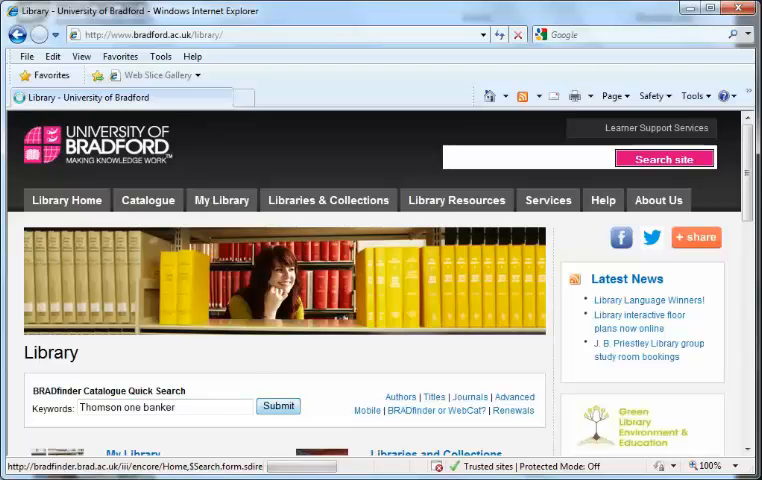
{"action": "left_click", "coordinate": [278, 406]}
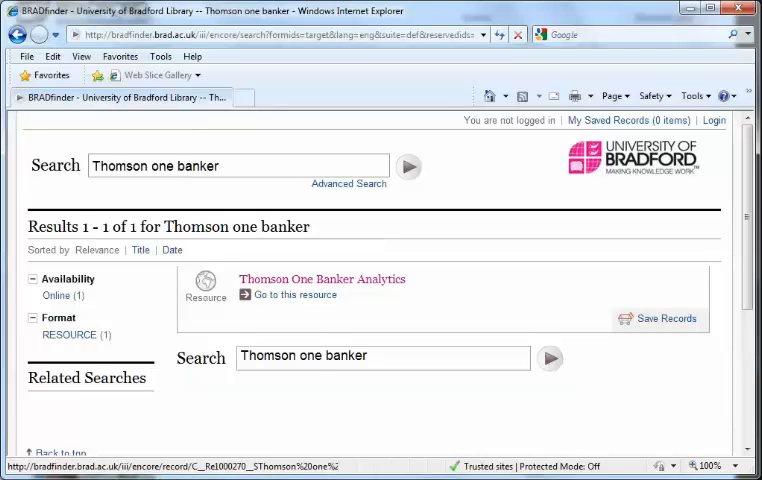
- Follow the Thomson One Banker Analytics record's link and submit the library login credentials
{"action": "left_click", "coordinate": [322, 280]}
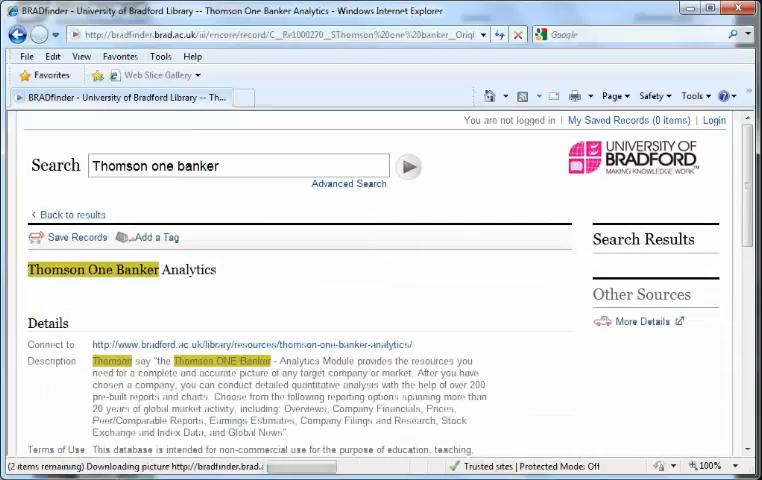
{"action": "scroll", "scroll_direction": "down", "scroll_amount": 3}
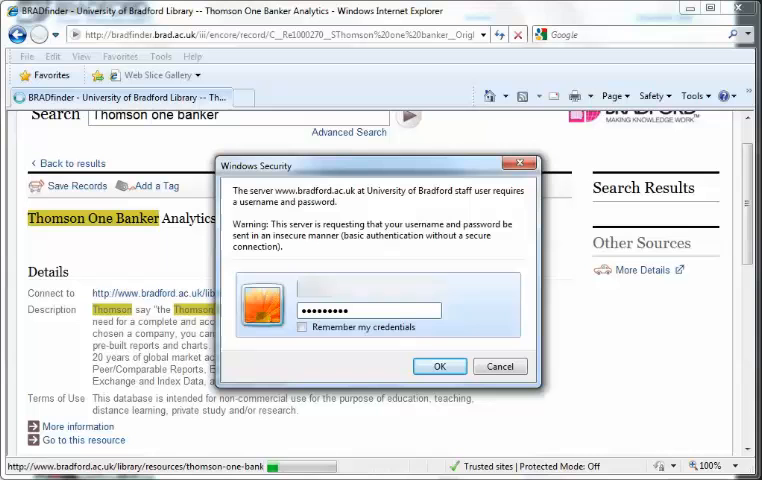
{"action": "left_click", "coordinate": [302, 328]}
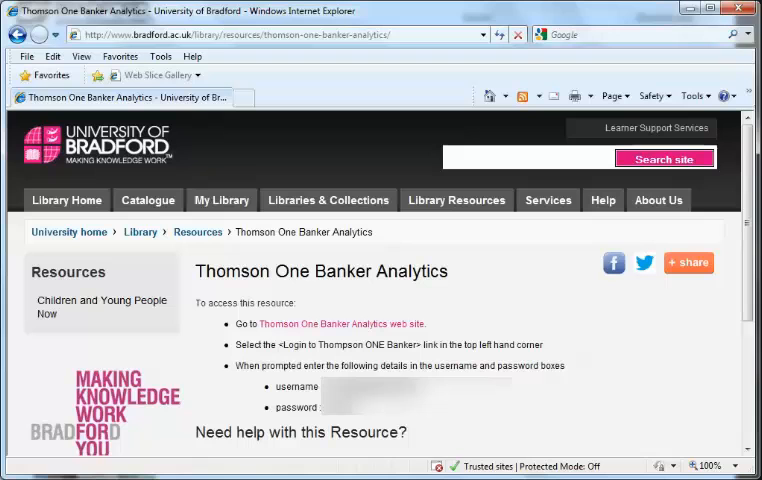
{"action": "mouse_move", "coordinate": [342, 324]}
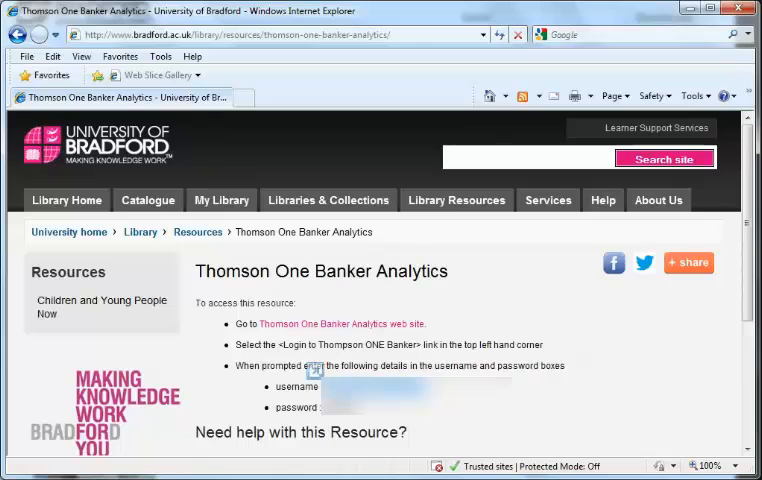
{"action": "mouse_move", "coordinate": [340, 324]}
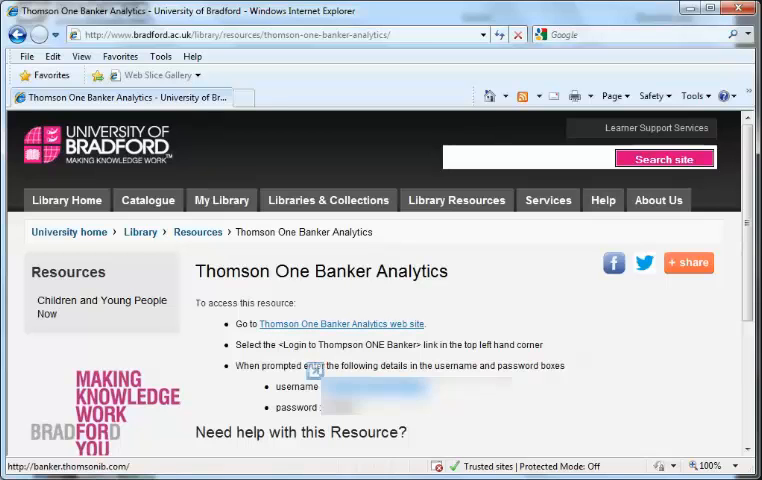
- Follow the Thomson One Banker Analytics web site link to its login page
{"action": "left_click", "coordinate": [340, 324]}
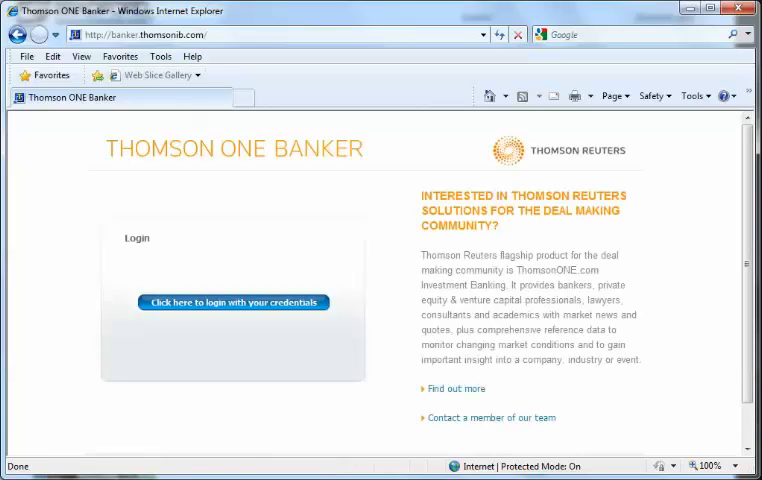
- Log in with username and password via 'Click here to login with your credentials'
{"action": "left_click", "coordinate": [232, 302]}
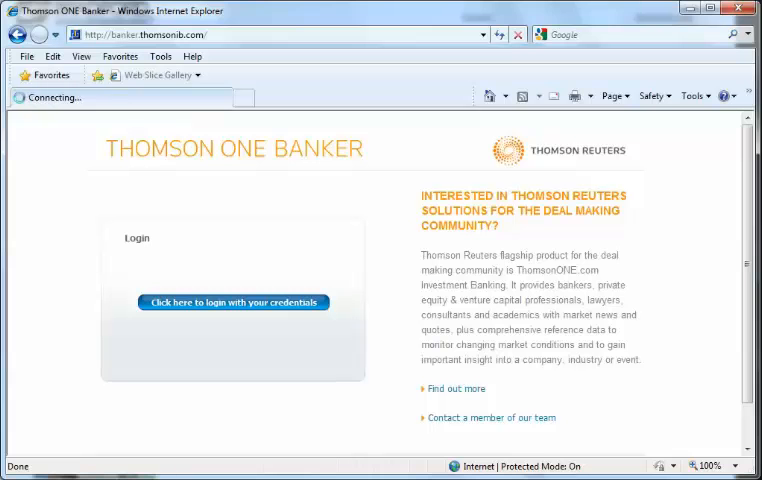
{"action": "left_click", "coordinate": [232, 302]}
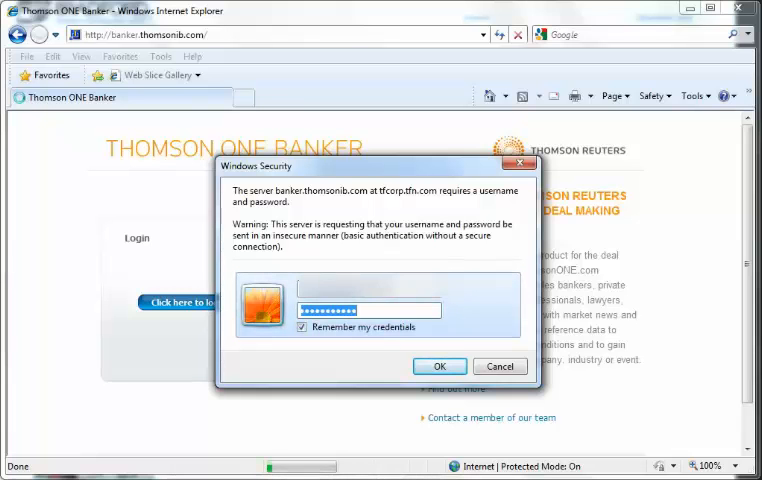
{"action": "left_click", "coordinate": [440, 364]}
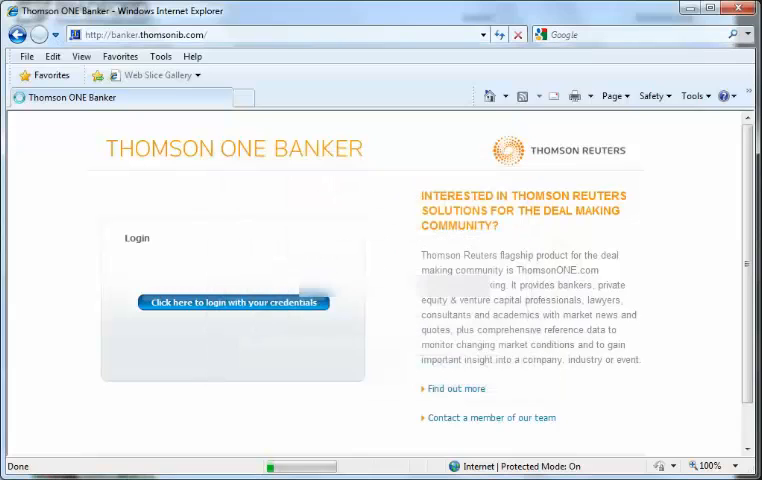
{"action": "left_click", "coordinate": [232, 302]}
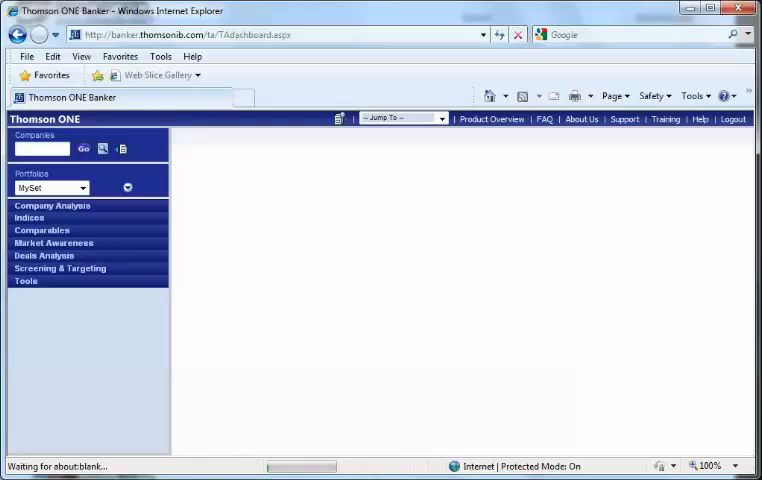
- Expand Company Analysis in the left navigation to show the Company Overview page
{"action": "left_click", "coordinate": [52, 204]}
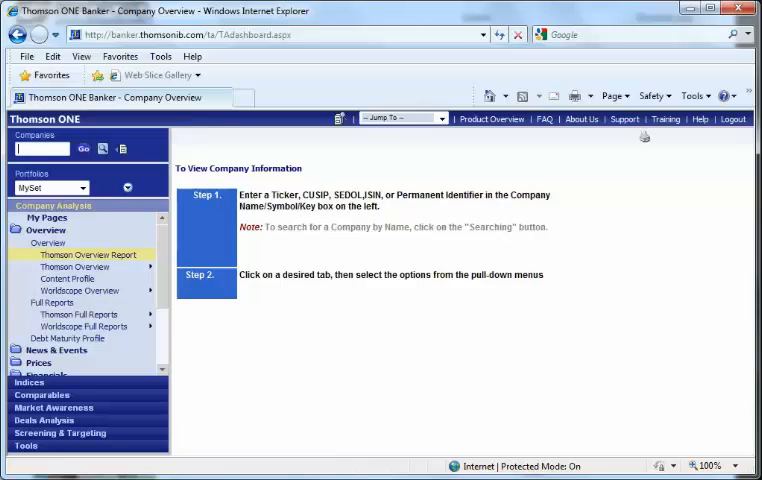
- Load the msft company from the Companies box, then move to the Indices section
{"action": "type", "text": "msft"}
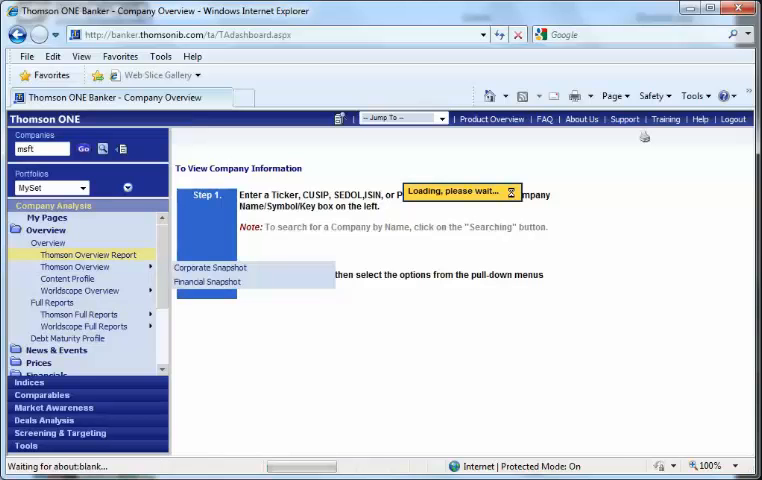
{"action": "left_click", "coordinate": [84, 148]}
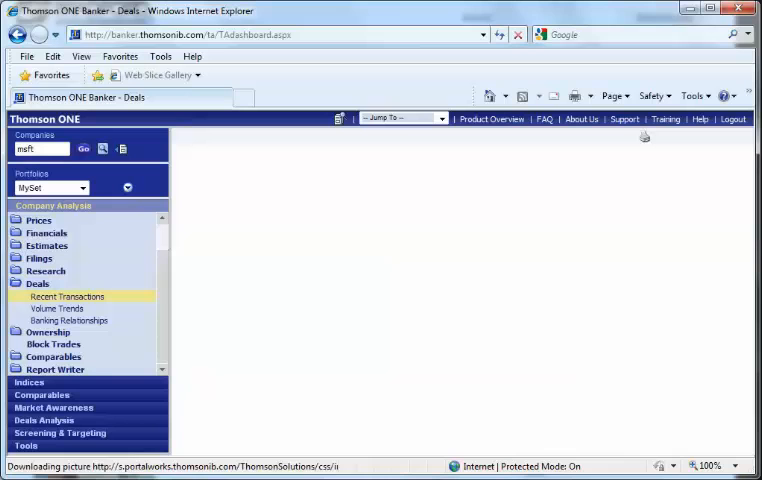
{"action": "left_click", "coordinate": [66, 296]}
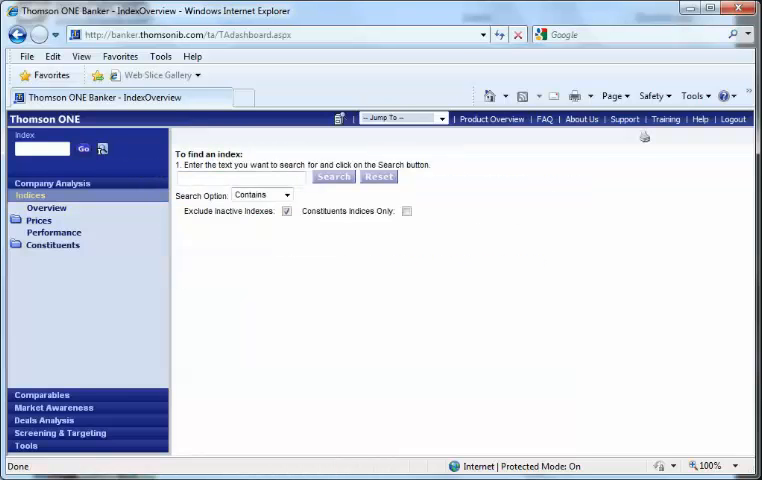
- Search the indices for 'world'
{"action": "left_click", "coordinate": [250, 176]}
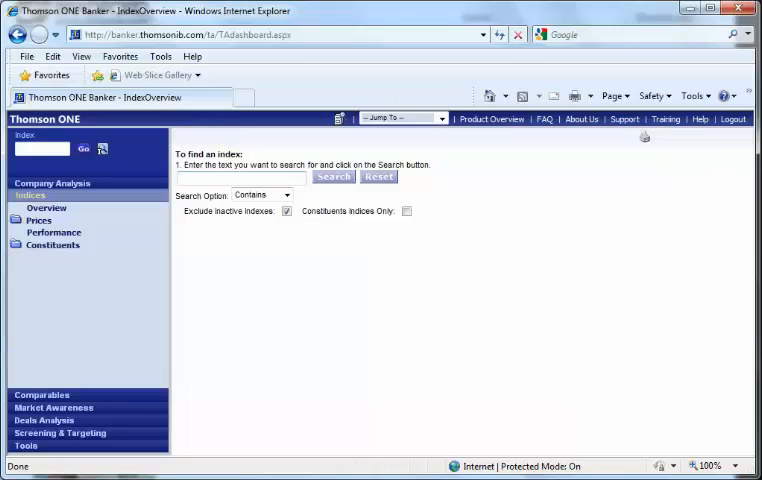
{"action": "type", "text": "world"}
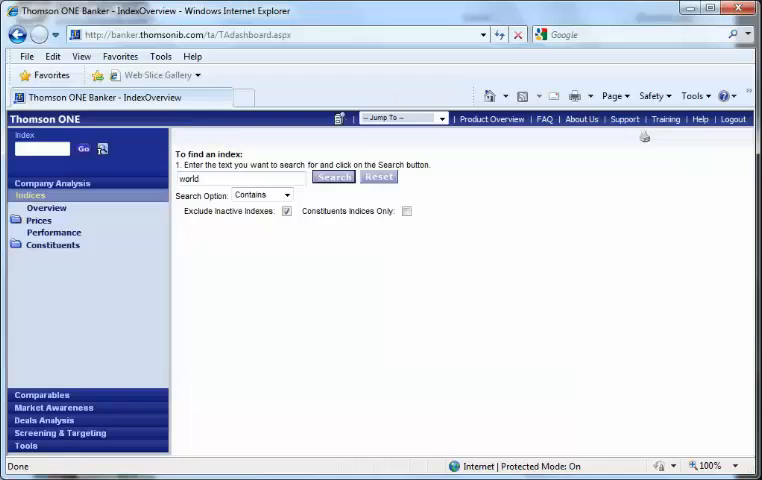
{"action": "left_click", "coordinate": [332, 176]}
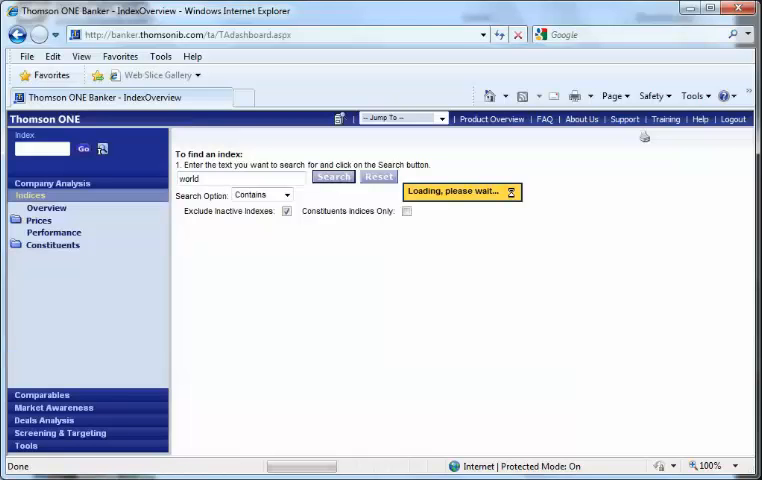
{"action": "left_click", "coordinate": [332, 176]}
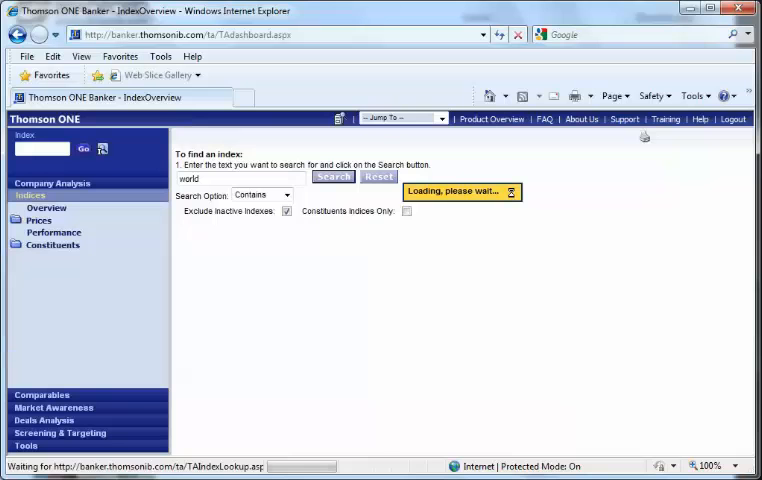
{"action": "left_click", "coordinate": [332, 176]}
{"action": "type", "text": "MS"}
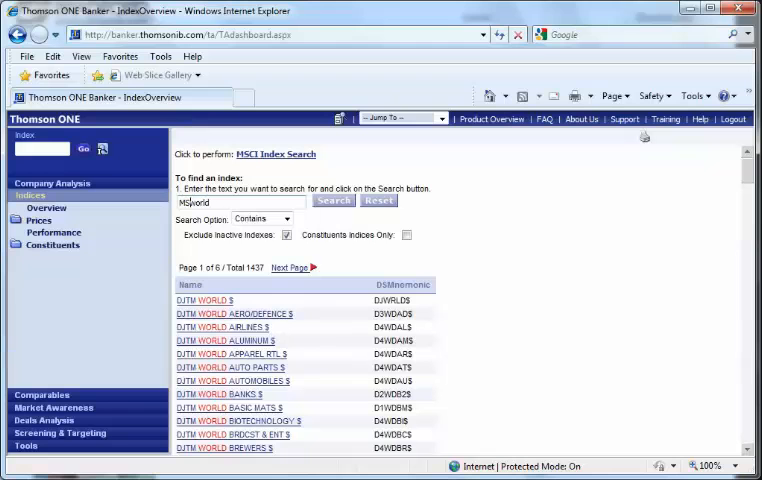
- Refine the search to 'msci world' and select the MSCI WORLD index from the results
{"action": "left_click", "coordinate": [332, 200]}
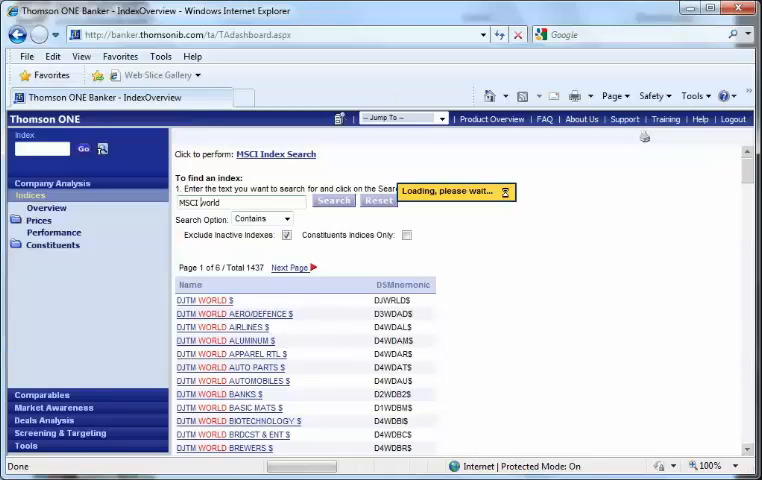
{"action": "left_click", "coordinate": [332, 200]}
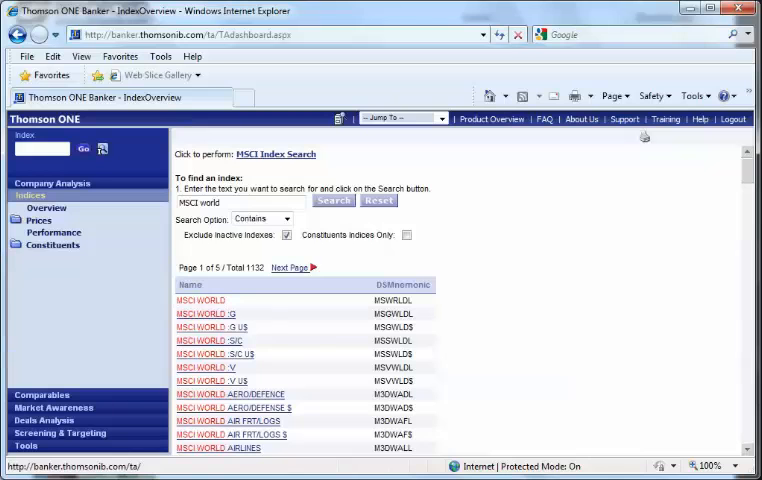
{"action": "left_click", "coordinate": [200, 300]}
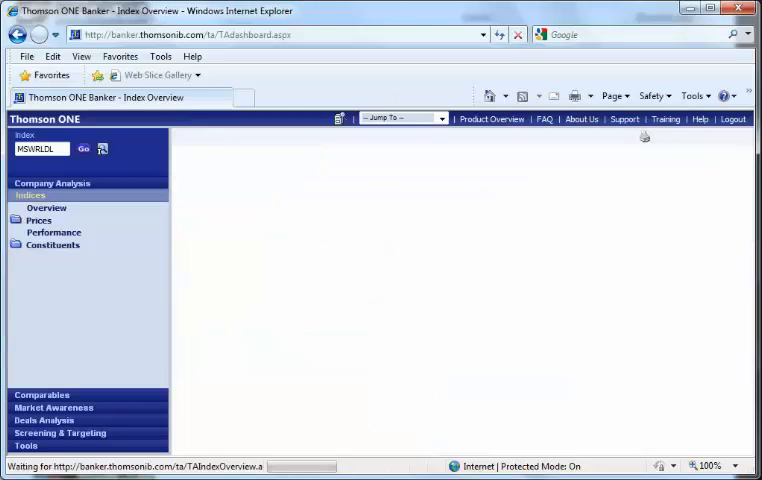
- Show the Prices page for the MSCI World index with its chart and return figures
{"action": "left_click", "coordinate": [52, 244]}
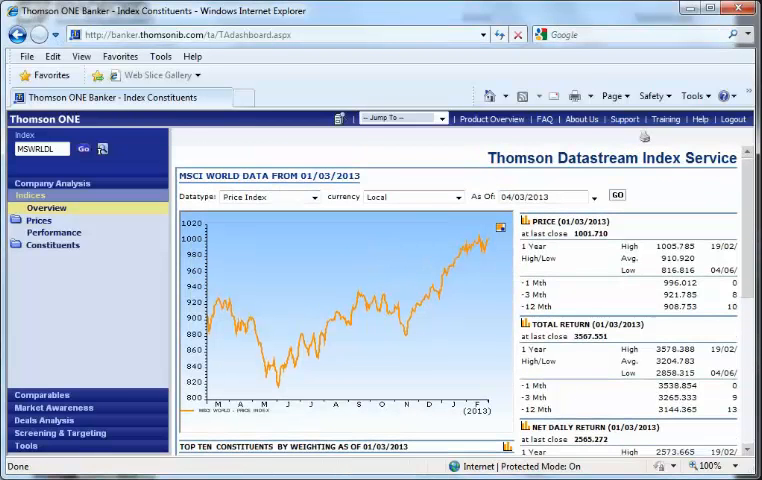
{"action": "left_click", "coordinate": [40, 220]}
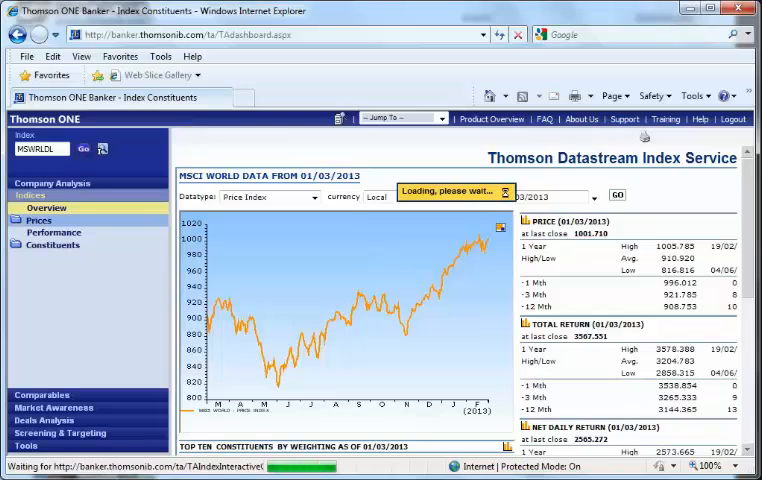